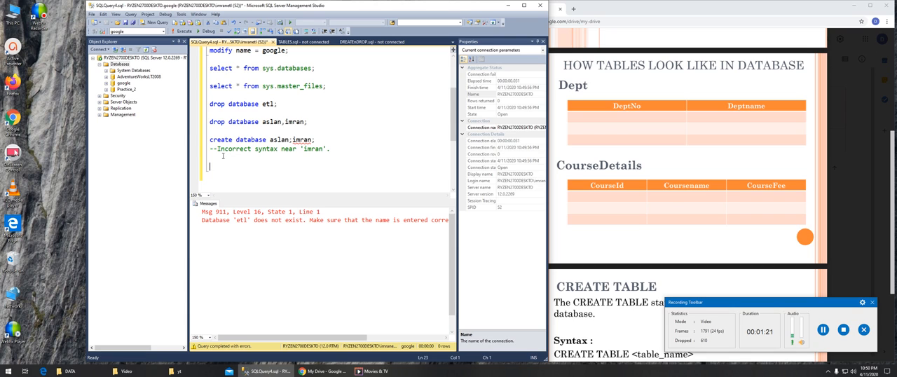
- Begin a new statement reading "create table DeptNo(" below the existing database statements
{"action": "type", "text": "create table"}
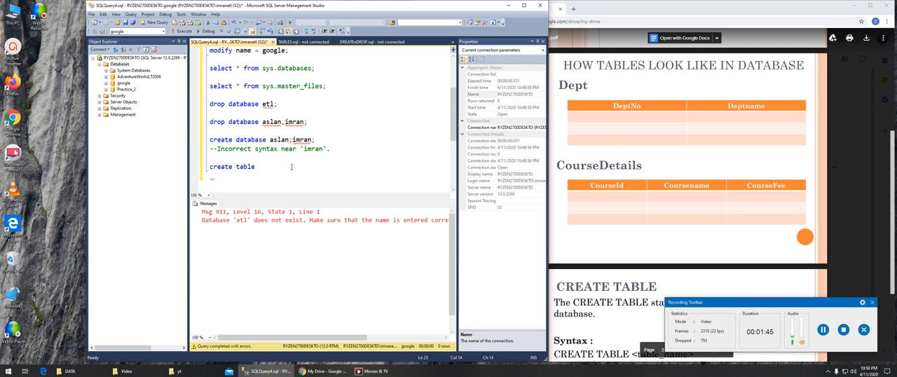
{"action": "type", "text": "Dept"}
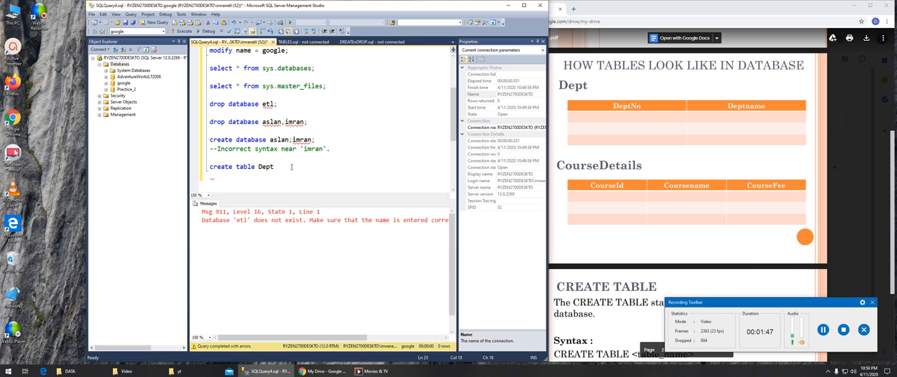
{"action": "type", "text": "No"}
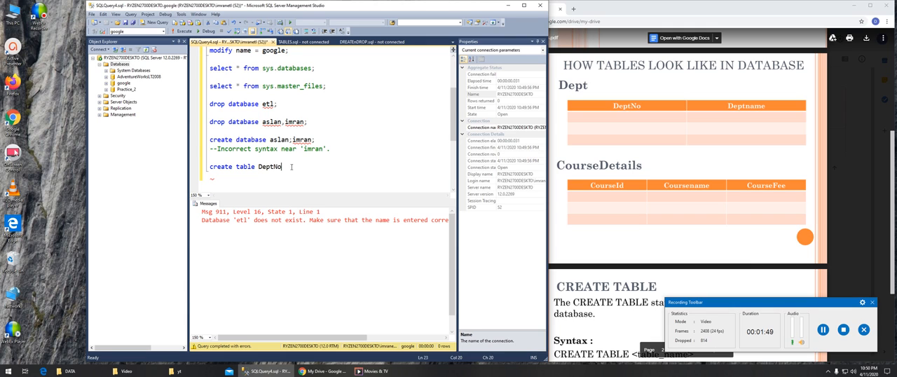
{"action": "type", "text": "("}
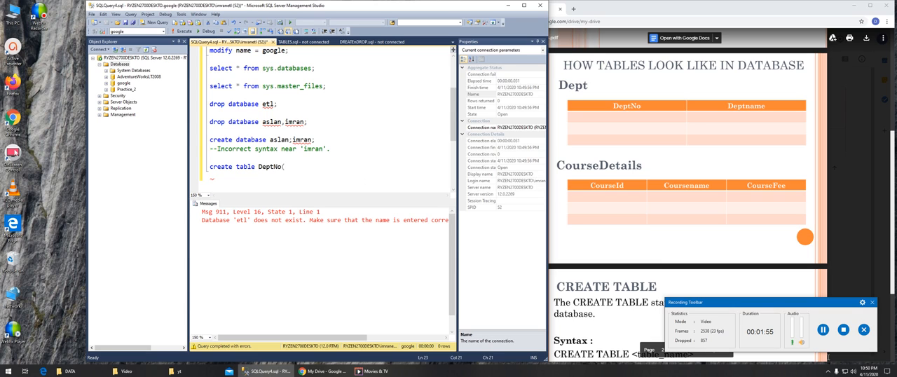
{"action": "mouse_move", "coordinate": [824, 329]}
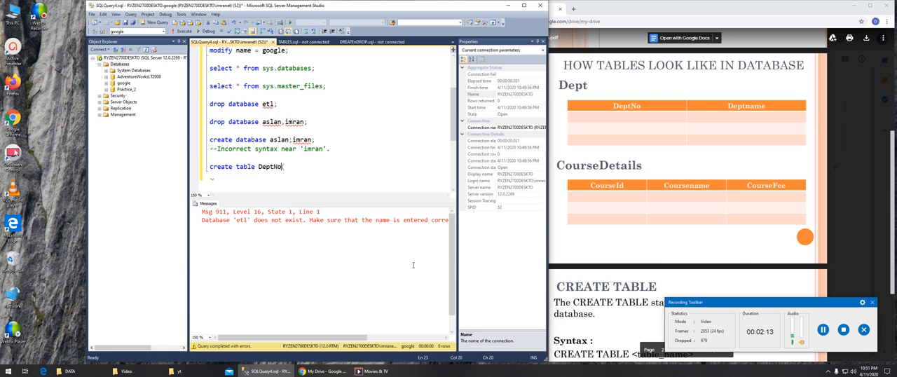
- Trim the table name back to Dept and add the column line "DeptNo int,"
{"action": "key", "text": "BackSpace"}
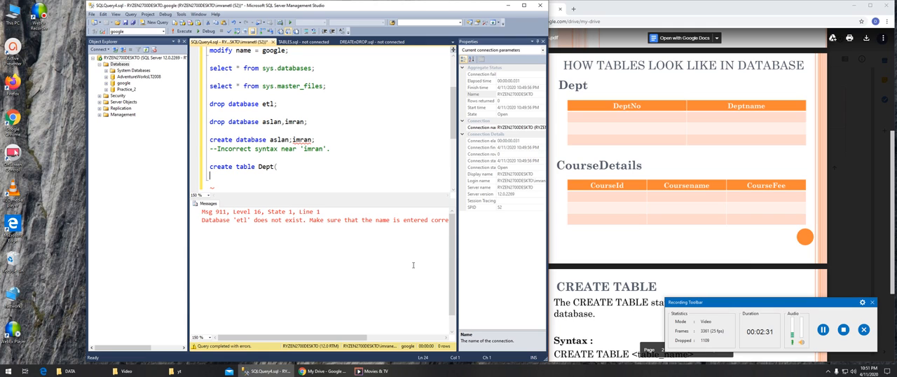
{"action": "type", "text": "DeptN"}
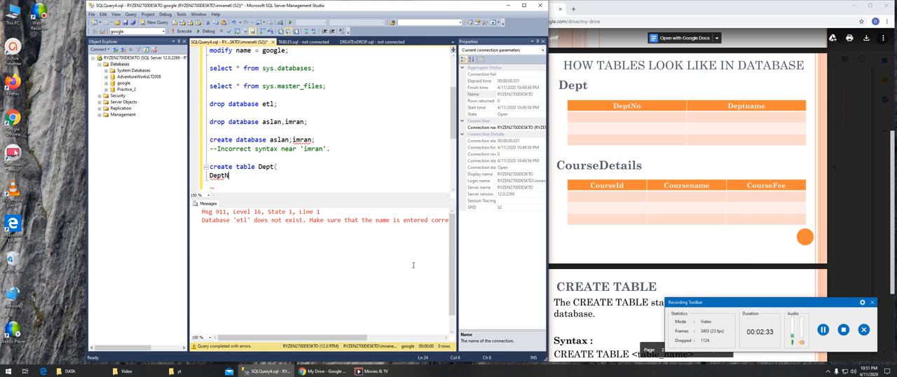
{"action": "type", "text": "o"}
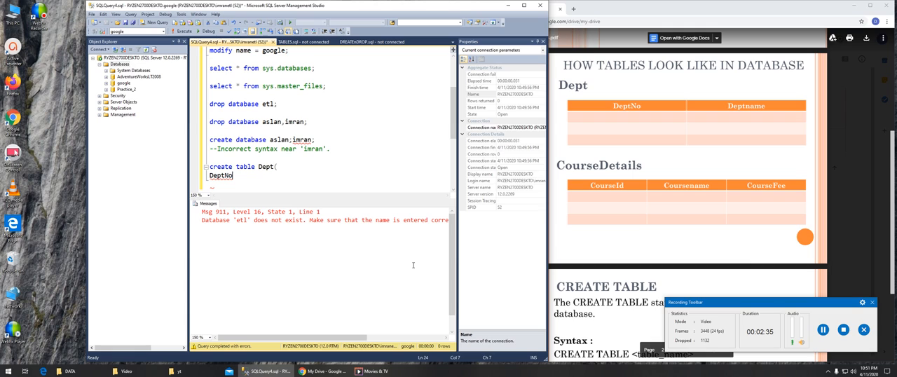
{"action": "type", "text": "int;"}
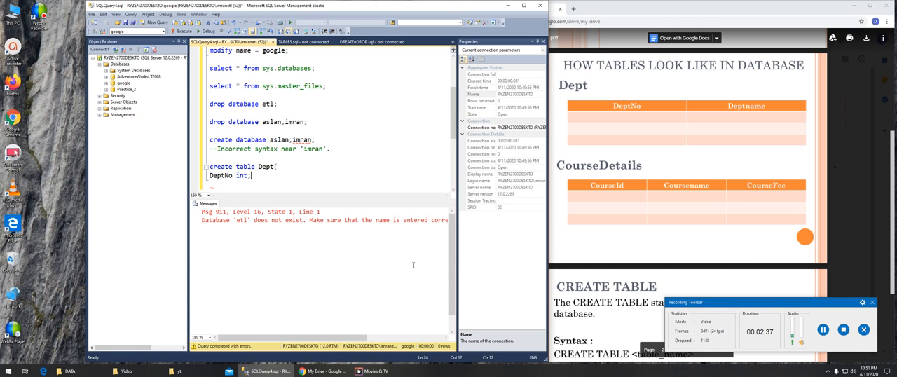
{"action": "key", "text": "Backspace"}
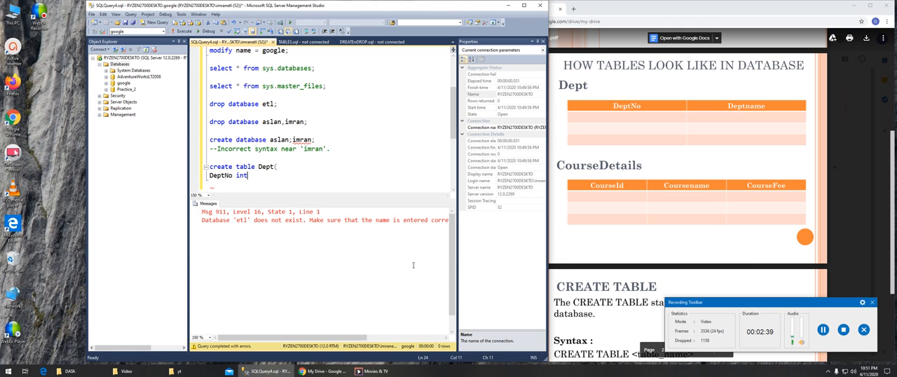
{"action": "type", "text": ","}
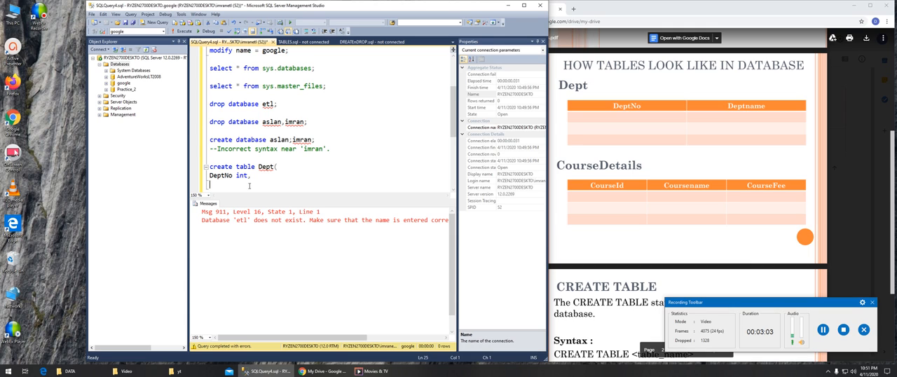
- Start the second column line with the name Deptname
{"action": "type", "text": "Deptn"}
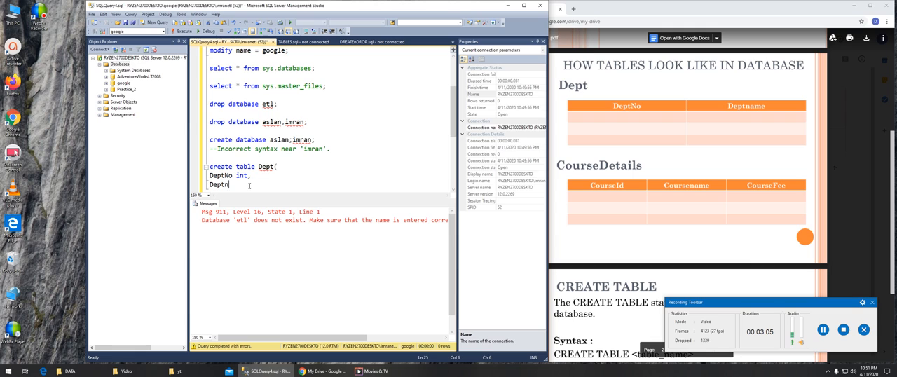
{"action": "type", "text": "ame"}
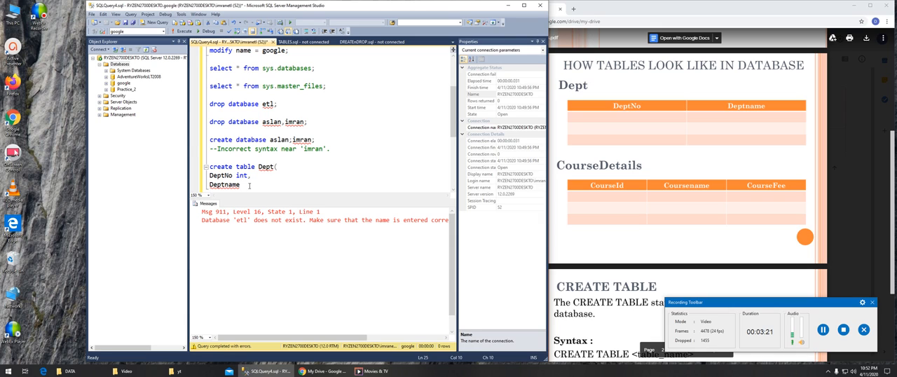
- Finish the column as "Deptname varchar(20)" and close the Dept table definition with ")"
{"action": "type", "text": "varchar"}
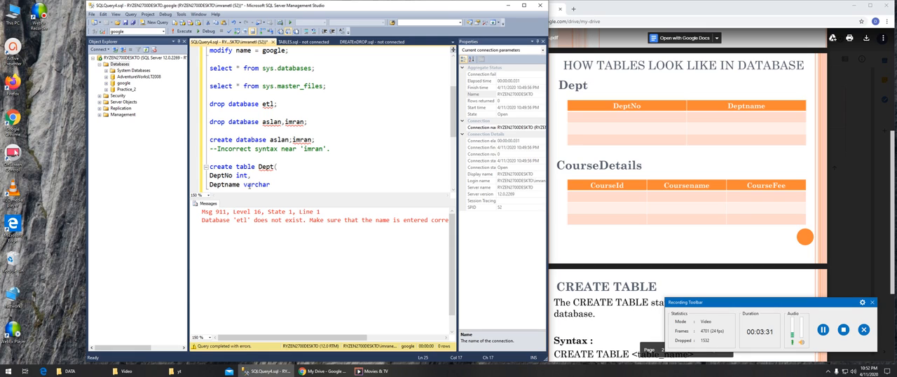
{"action": "type", "text": "("}
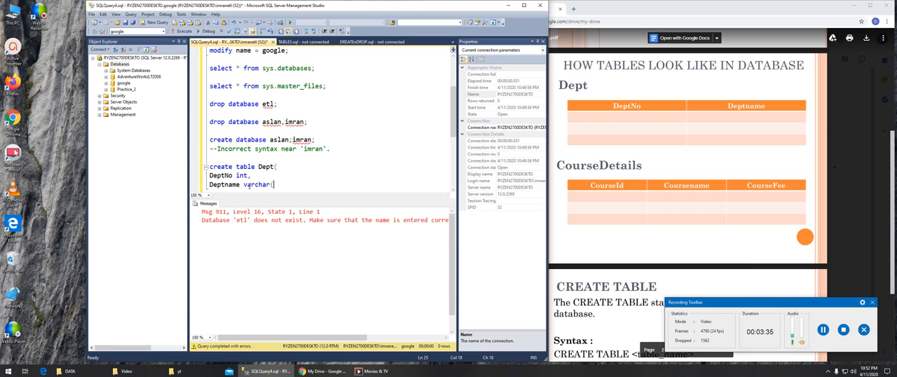
{"action": "type", "text": "20)"}
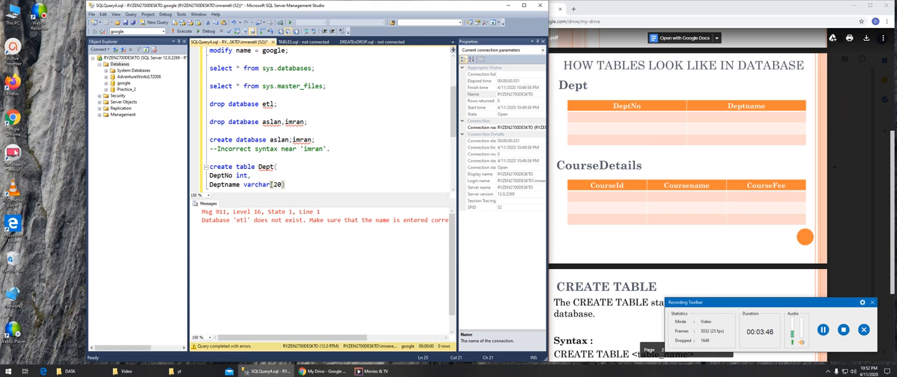
{"action": "type", "text": ")"}
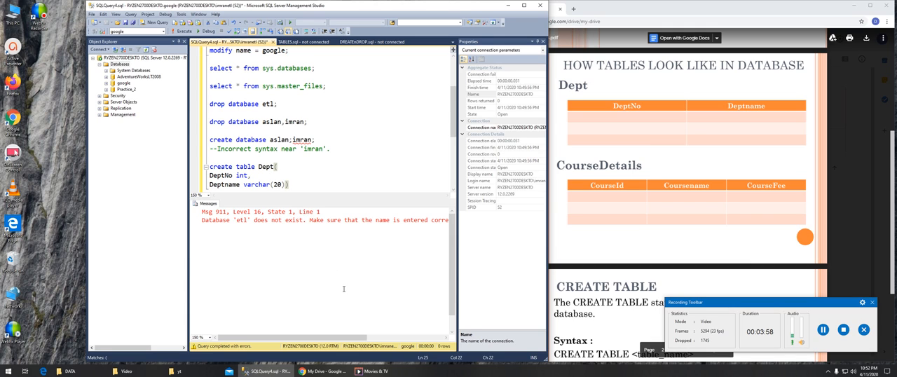
{"action": "scroll", "scroll_direction": "down", "scroll_amount": 3}
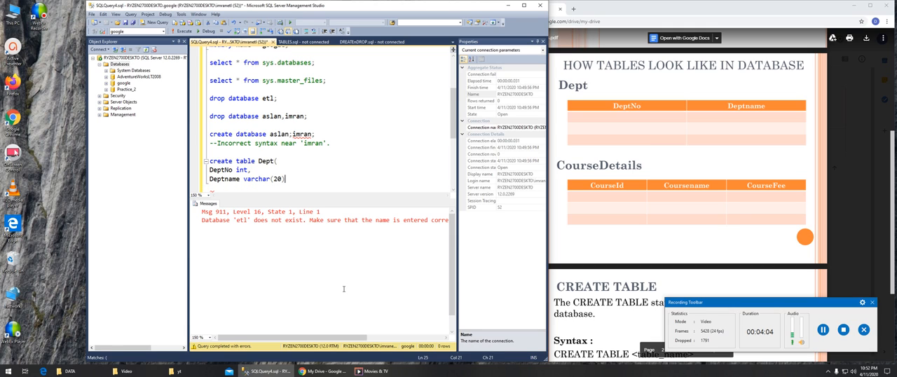
{"action": "type", "text": ","}
{"action": "left_click", "coordinate": [329, 188]}
{"action": "type", "text": ");"}
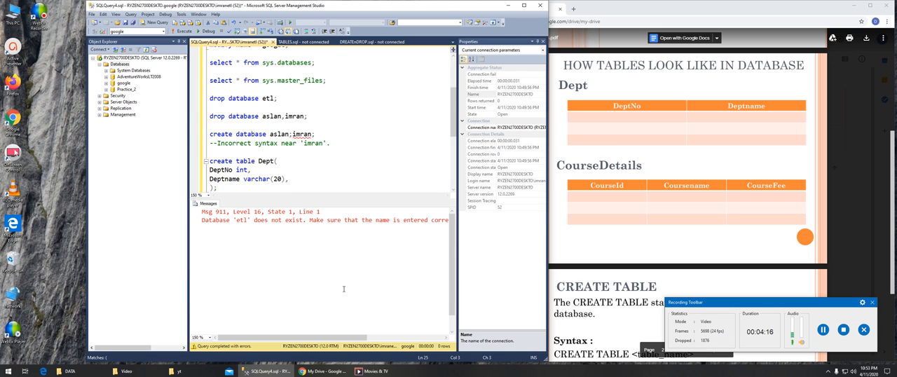
{"action": "scroll", "scroll_direction": "down", "scroll_amount": 3}
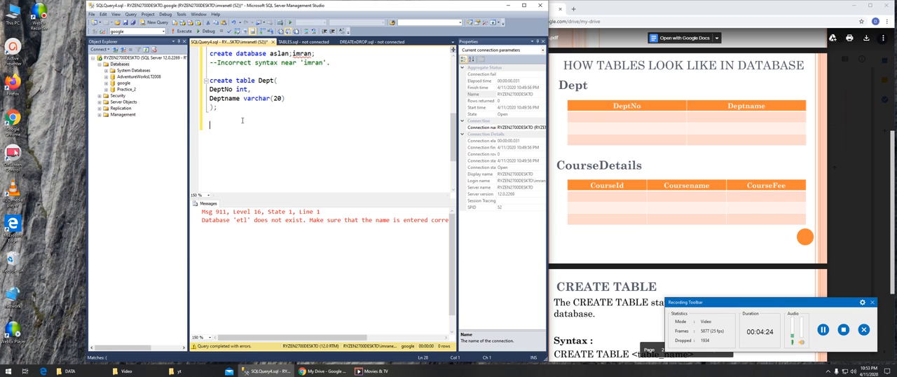
- Write a one-line "create table Dept( DeptNo int, Deptname varchar(20))" beneath the multi-line version
{"action": "type", "text": "create"}
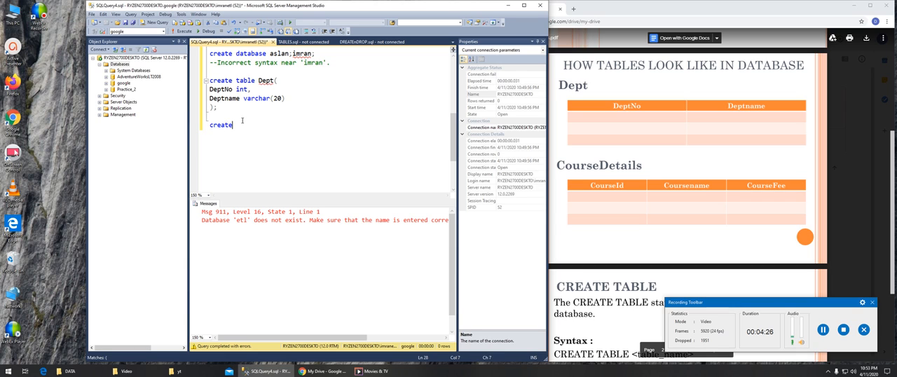
{"action": "type", "text": "table"}
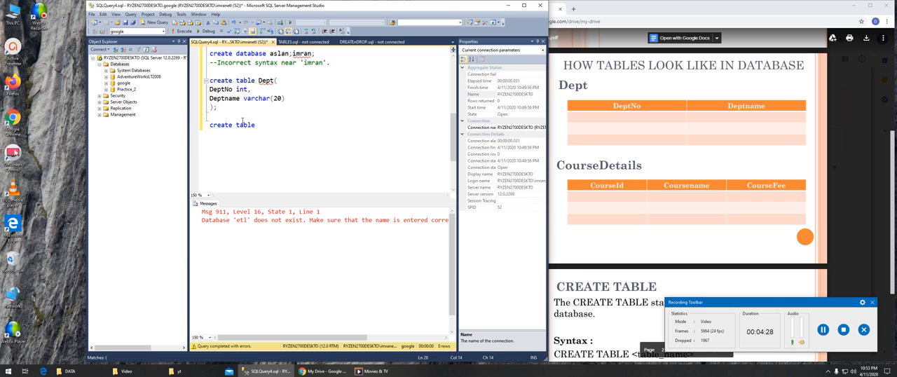
{"action": "type", "text": "Dept"}
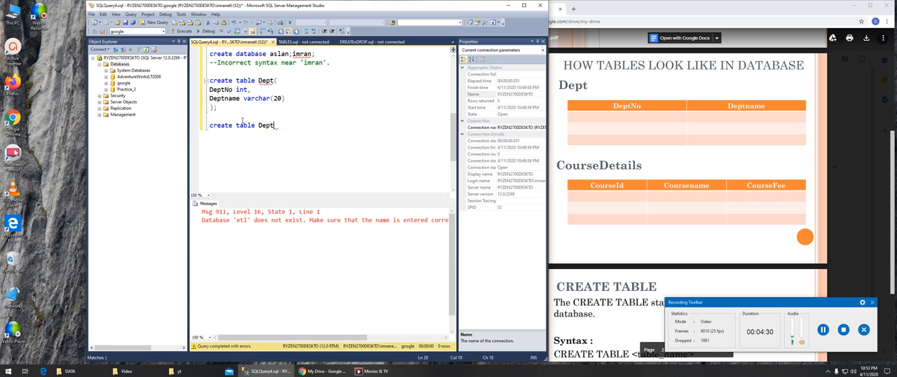
{"action": "type", "text": "("}
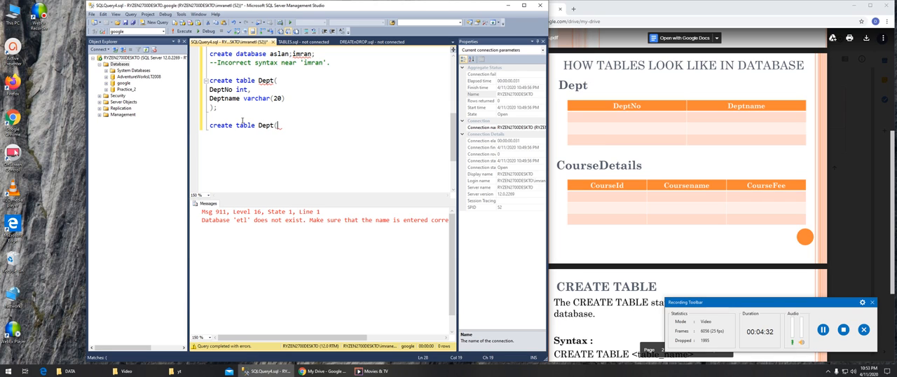
{"action": "type", "text": "Deptn"}
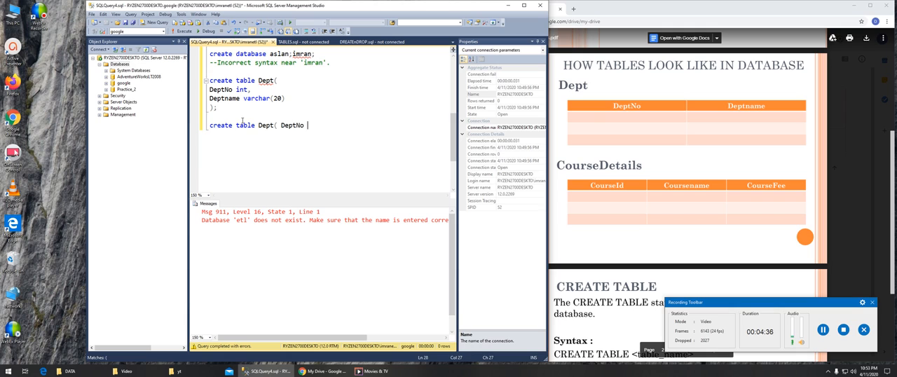
{"action": "type", "text": "int,"}
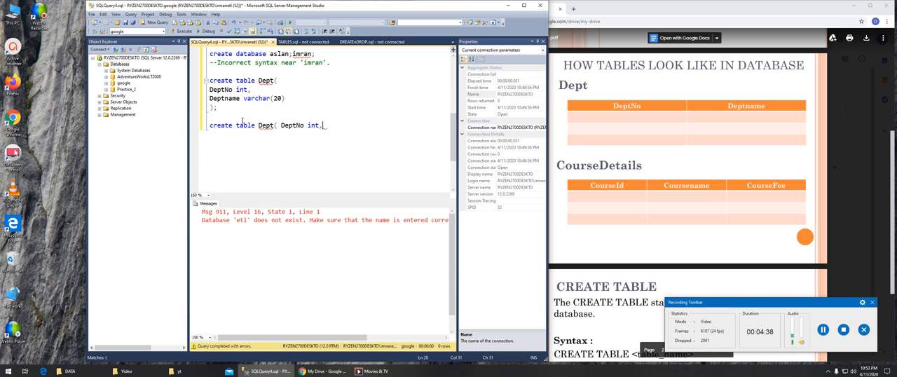
{"action": "type", "text": "Deptname varcha"}
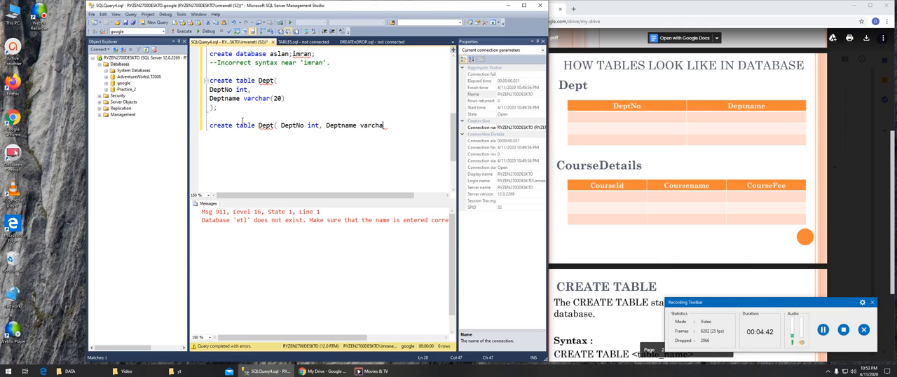
{"action": "type", "text": "("}
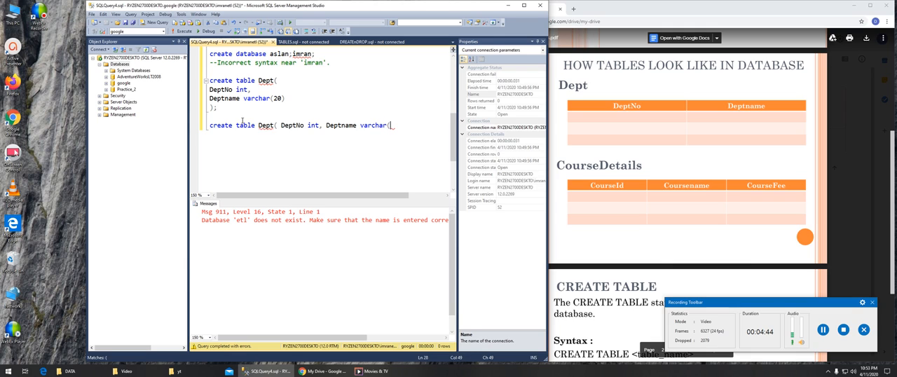
{"action": "type", "text": "20));"}
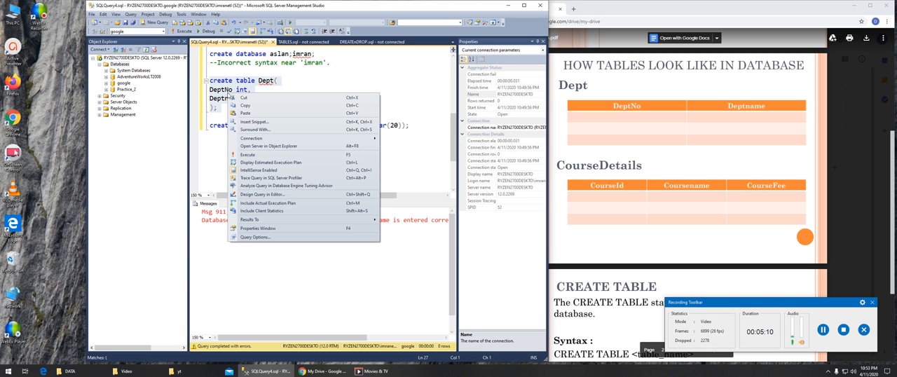
{"action": "mouse_move", "coordinate": [248, 155]}
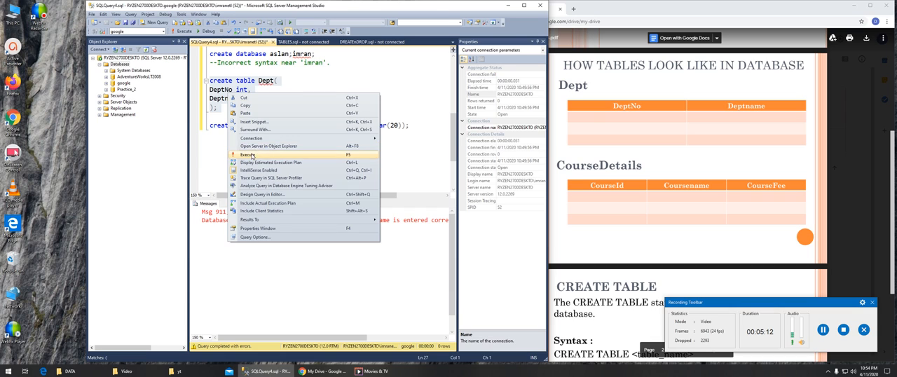
- Execute the multi-line Dept statement successfully, then bring up run options for the renamed Dept2 copy
{"action": "left_click", "coordinate": [249, 154]}
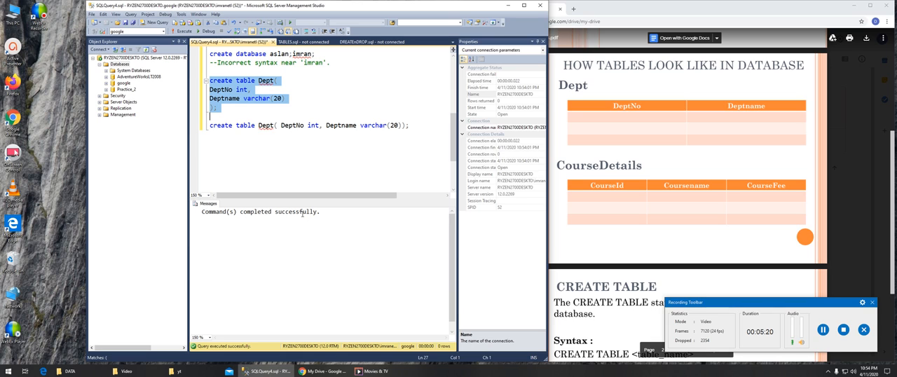
{"action": "right_click", "coordinate": [302, 98]}
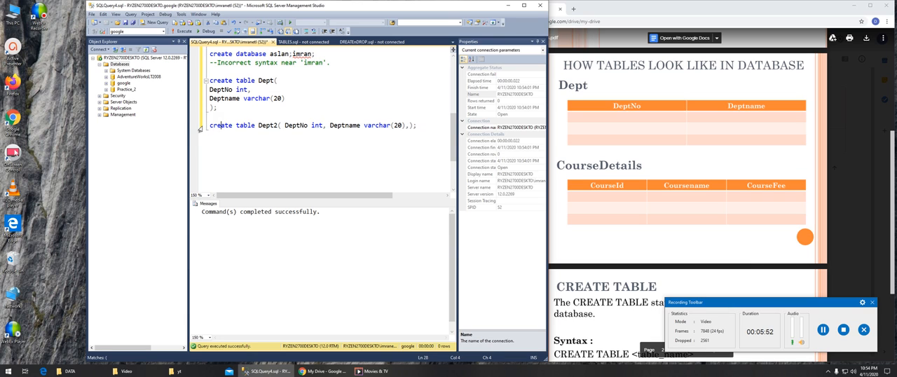
{"action": "right_click", "coordinate": [301, 125]}
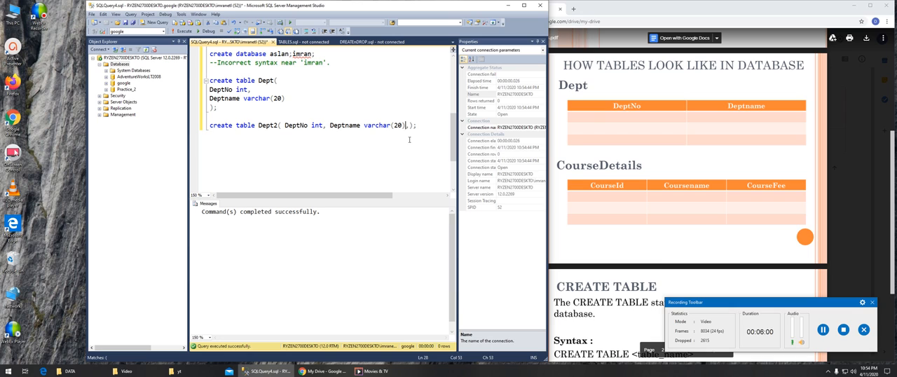
{"action": "mouse_move", "coordinate": [319, 160]}
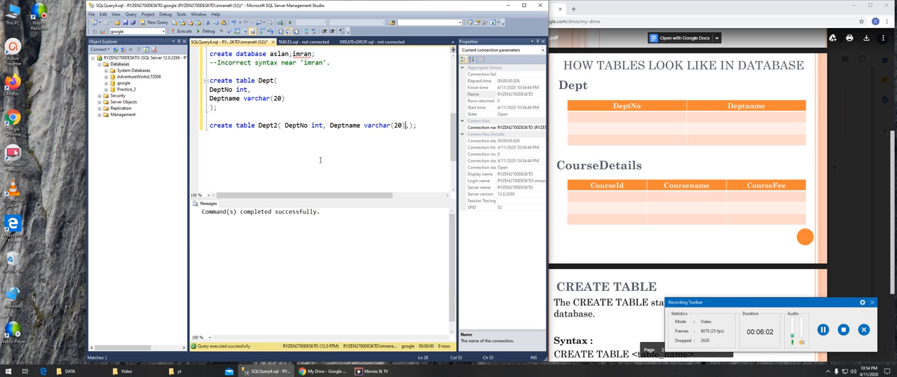